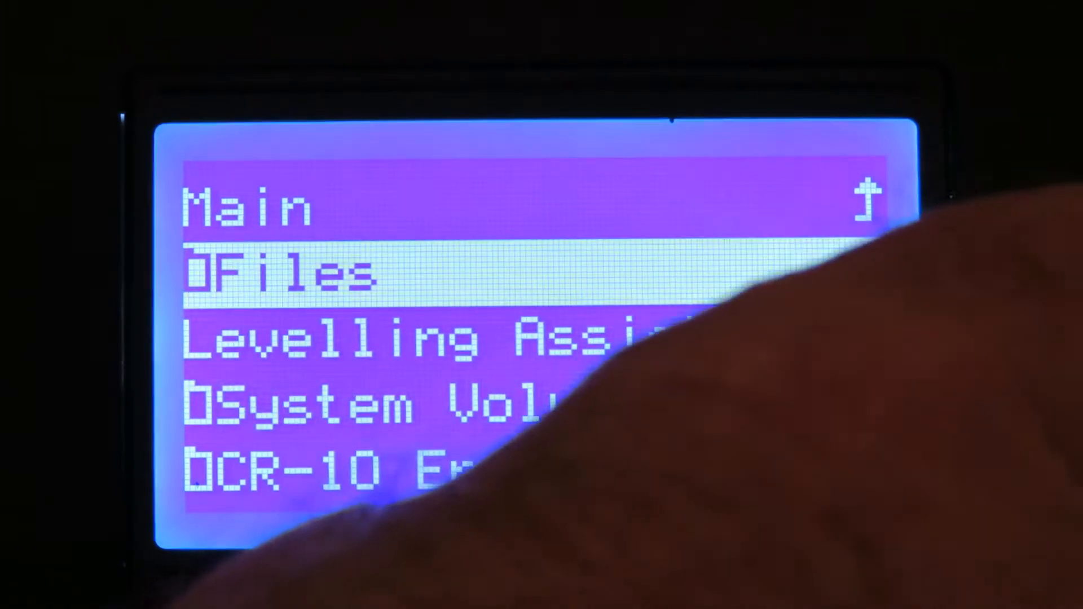
Step: Start printing Coffee_stencil_-_Bank from the SD card Files list, heating the bed toward 45°
{"action": "left_click", "coordinate": [283, 270]}
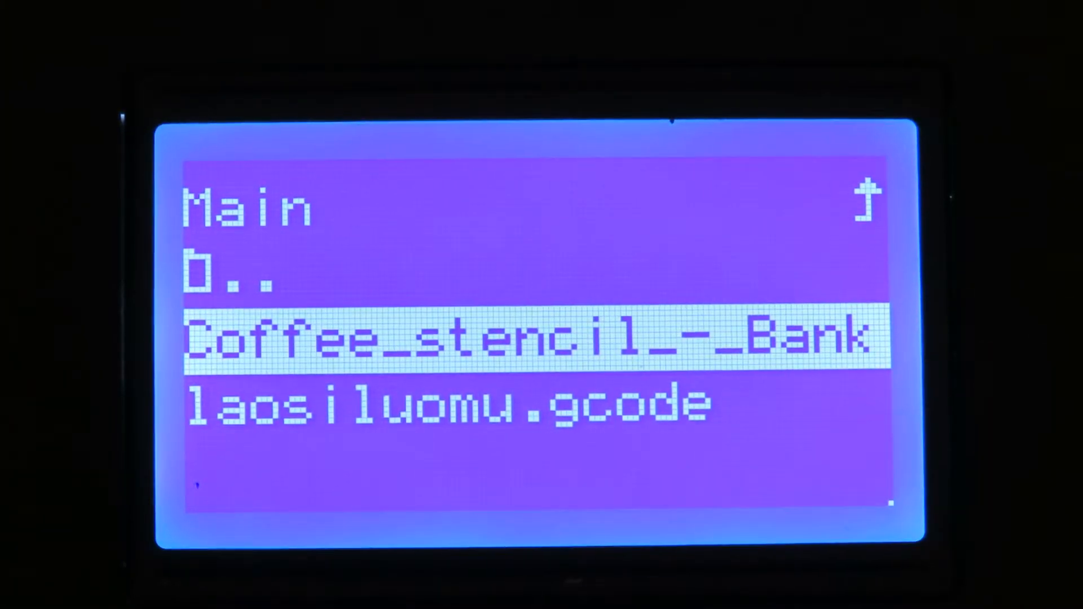
{"action": "left_click", "coordinate": [539, 338]}
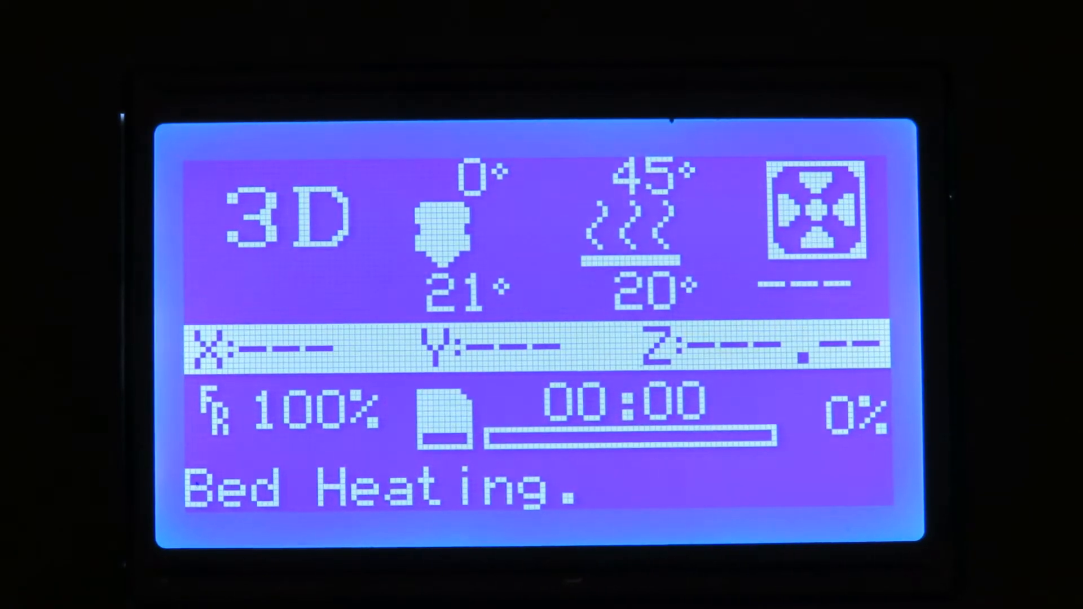